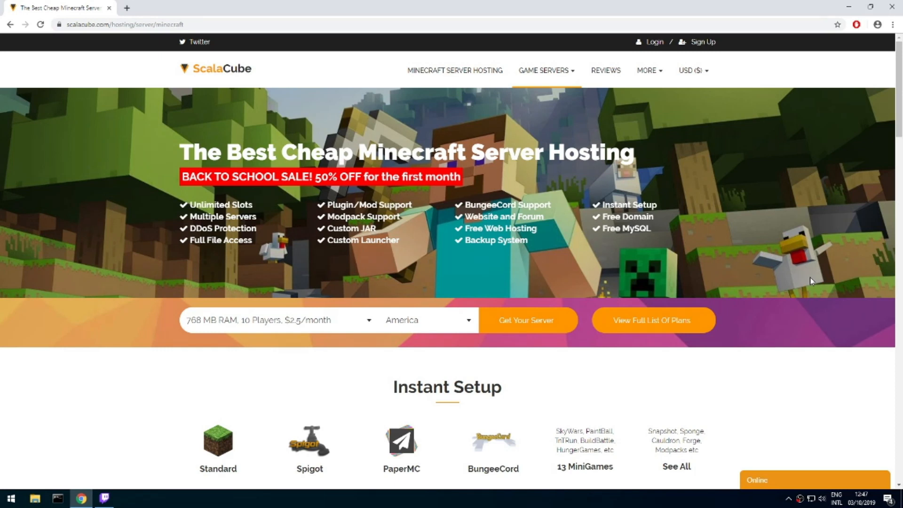
{"action": "mouse_move", "coordinate": [521, 326]}
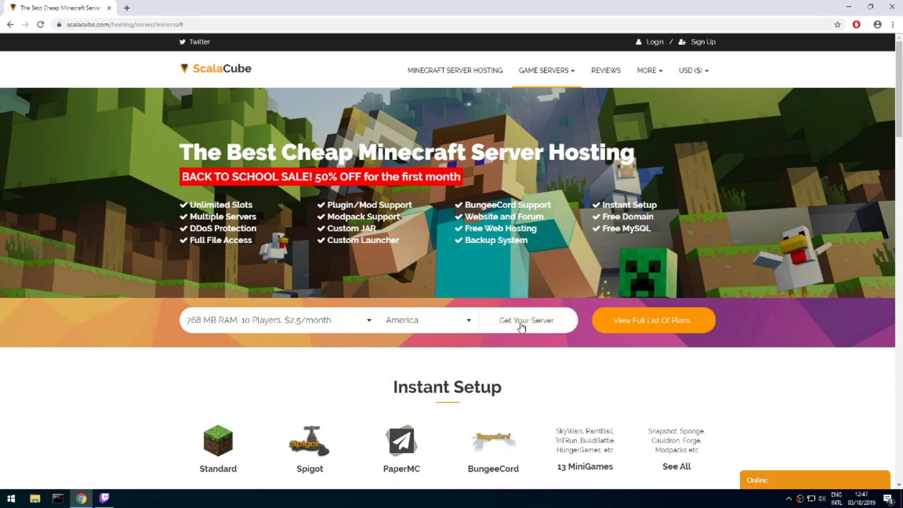
Step: Begin the order with America as location and add RLCraft, found by searching 'rlcraft'
{"action": "left_click", "coordinate": [527, 320]}
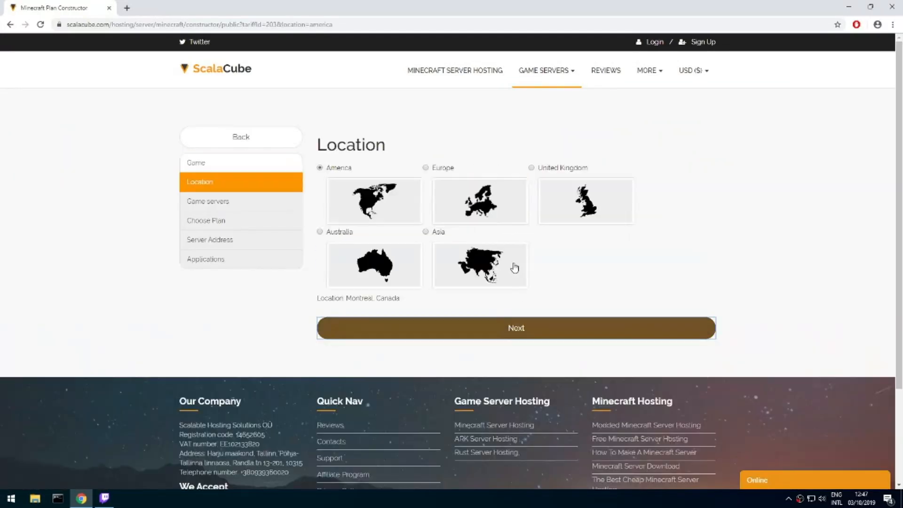
{"action": "left_click", "coordinate": [516, 327]}
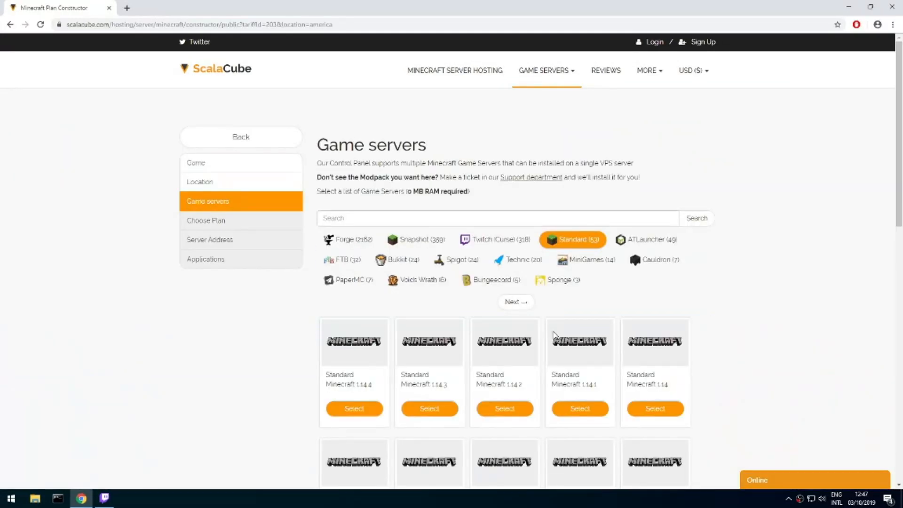
{"action": "left_click", "coordinate": [507, 219]}
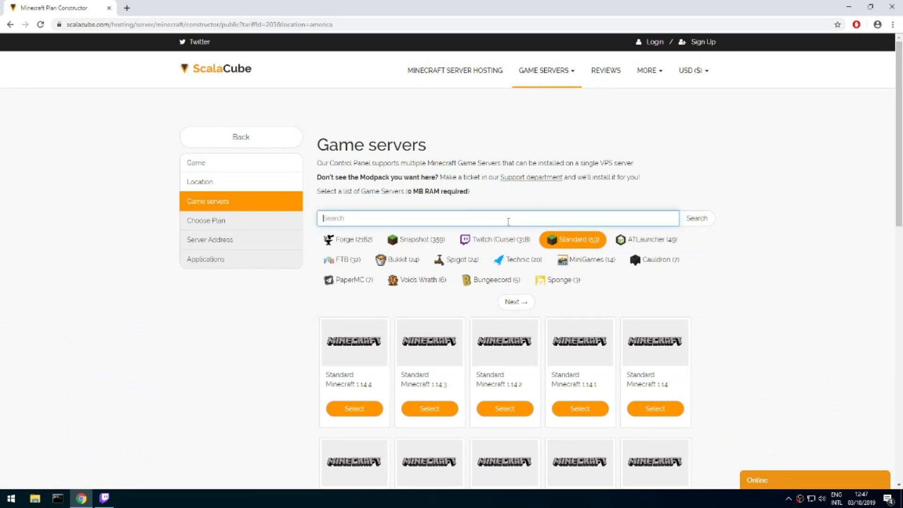
{"action": "type", "text": "rlcraft"}
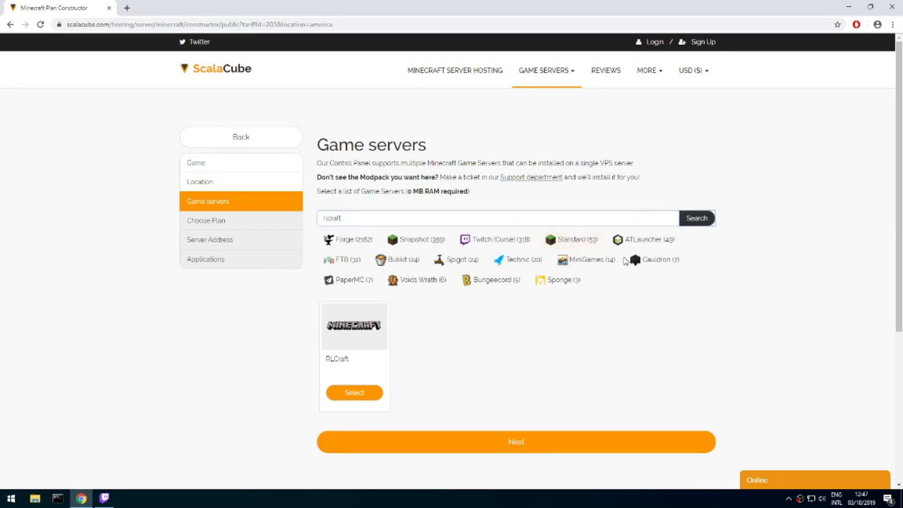
{"action": "left_click", "coordinate": [354, 393]}
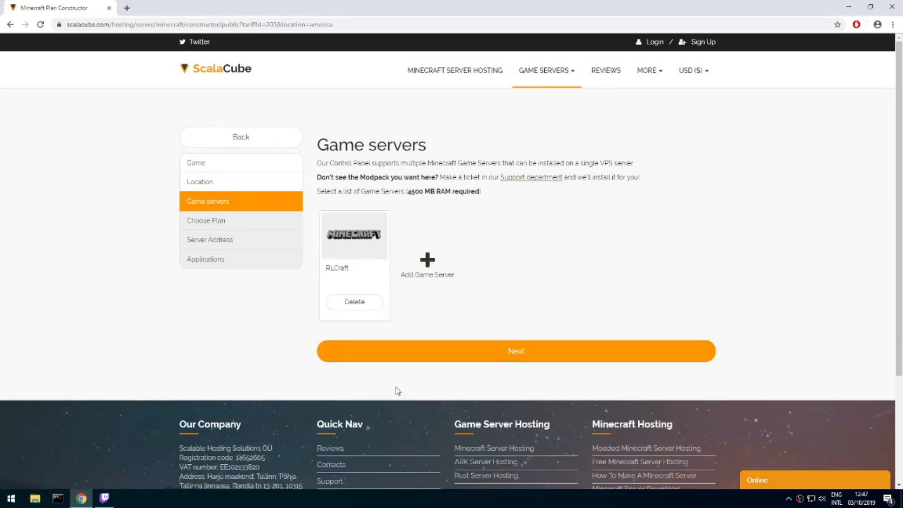
Step: Pick the recommended Minecraft VPS 4.5G plan and keep the free IP With Port address
{"action": "left_click", "coordinate": [515, 351]}
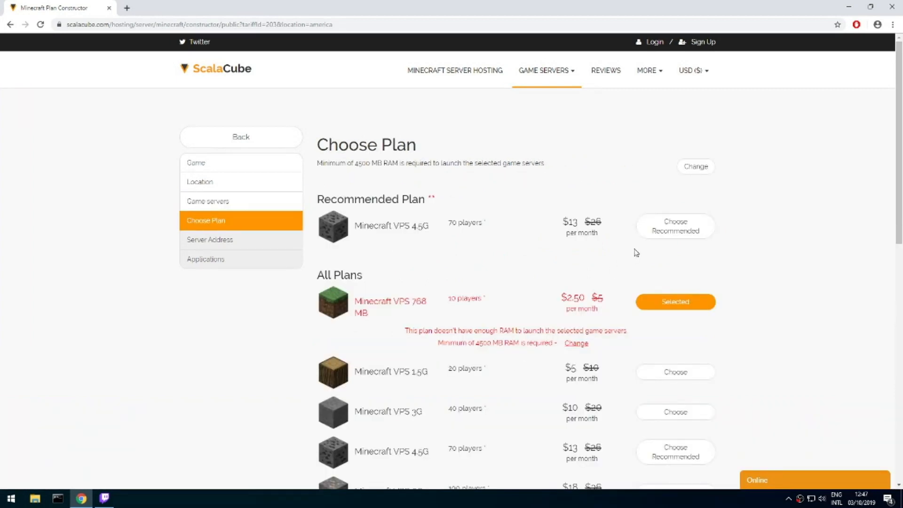
{"action": "left_click", "coordinate": [676, 225]}
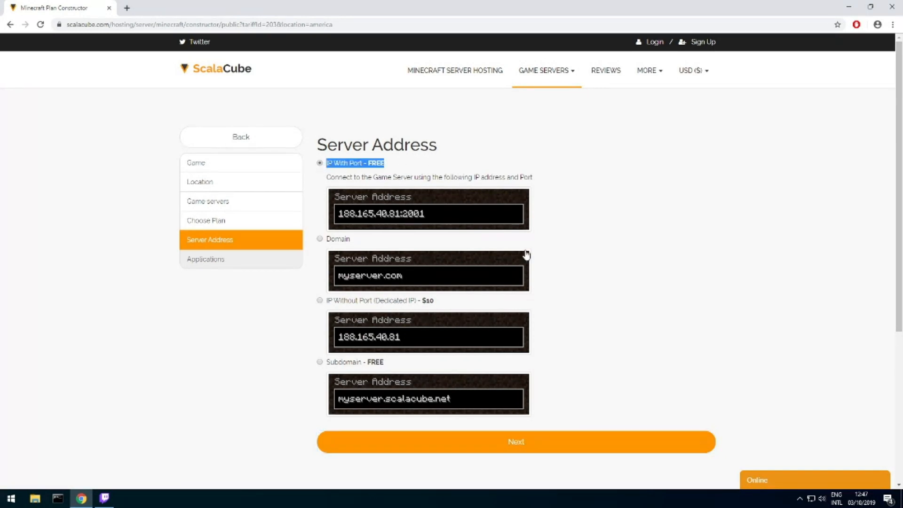
{"action": "left_click", "coordinate": [517, 442]}
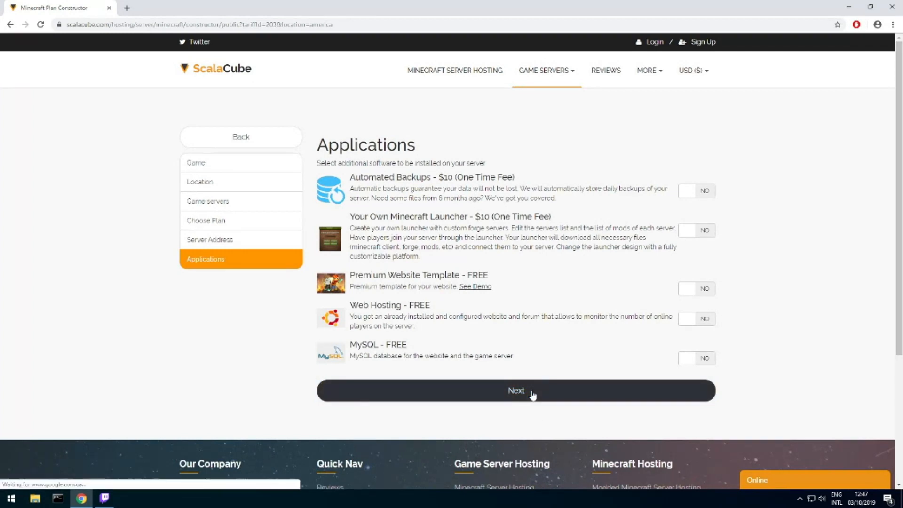
Step: Continue with no extra applications to the $13 Minecraft VPS 4.5G rental payment page
{"action": "left_click", "coordinate": [516, 391]}
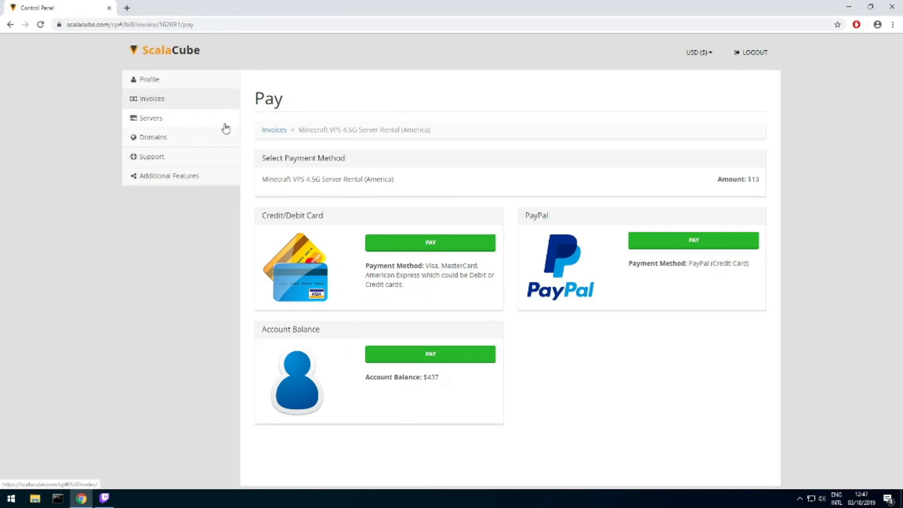
Step: From Servers, manage Saturn 3130 and view the RLCraft server's IP and Twitch launcher instructions
{"action": "left_click", "coordinate": [150, 118]}
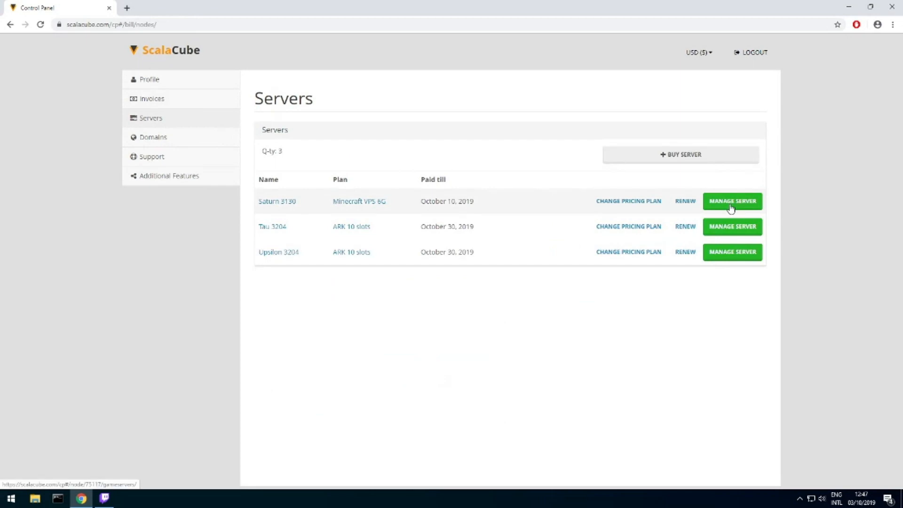
{"action": "left_click", "coordinate": [733, 201]}
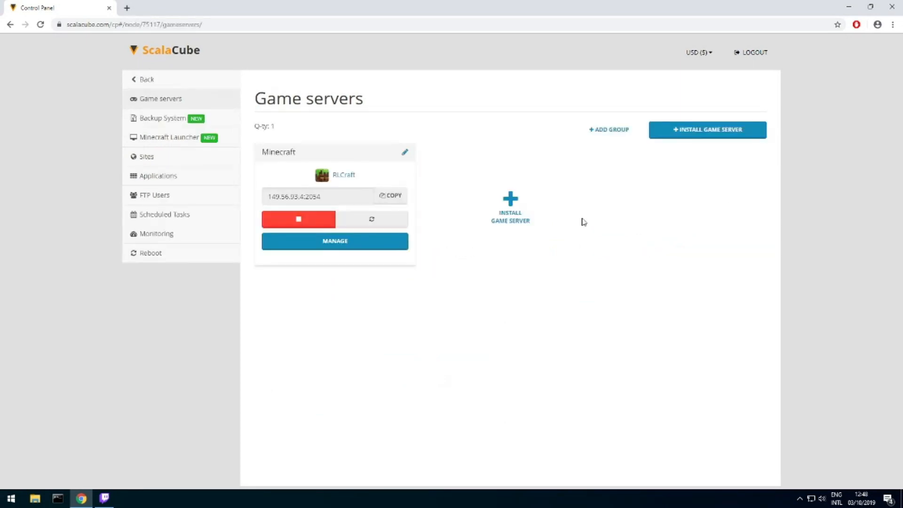
{"action": "left_click", "coordinate": [335, 241]}
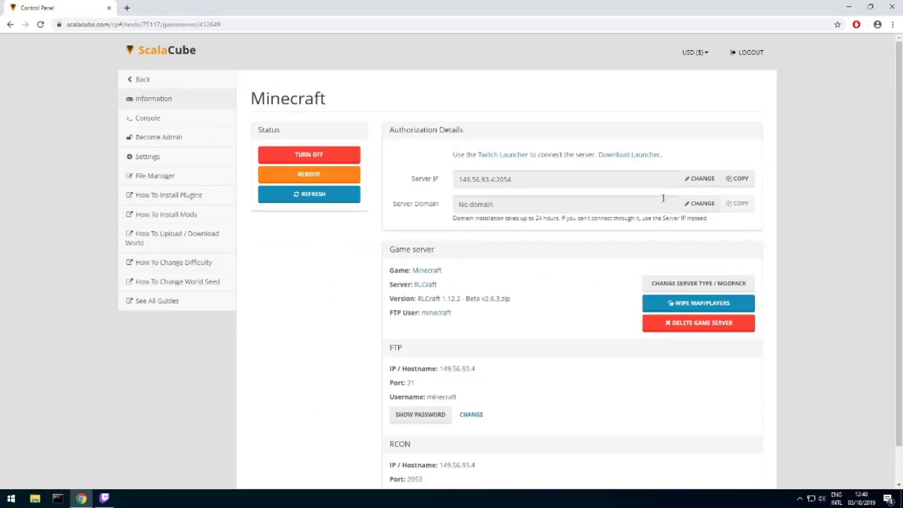
{"action": "double_click", "coordinate": [494, 179]}
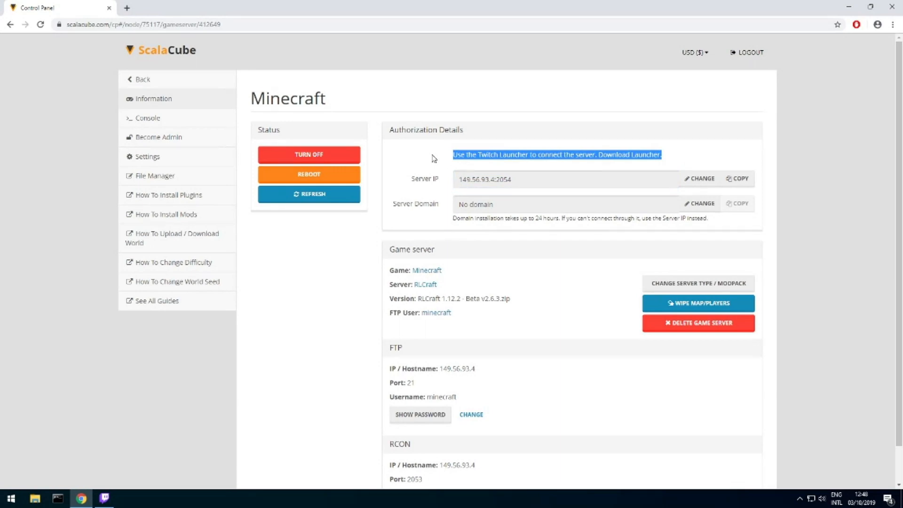
Step: From Twitch Mods > Minecraft, play RLCraft and start the game with its Forge profile
{"action": "left_click", "coordinate": [103, 498]}
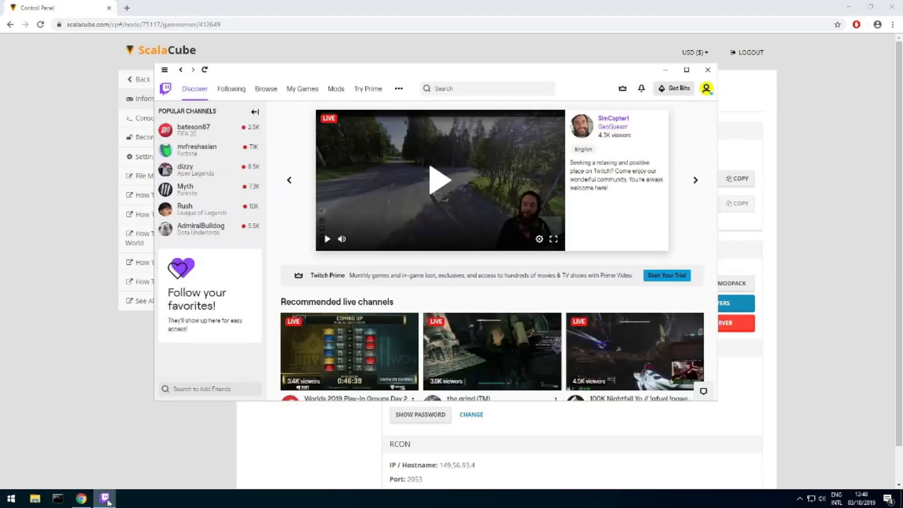
{"action": "left_click", "coordinate": [337, 88]}
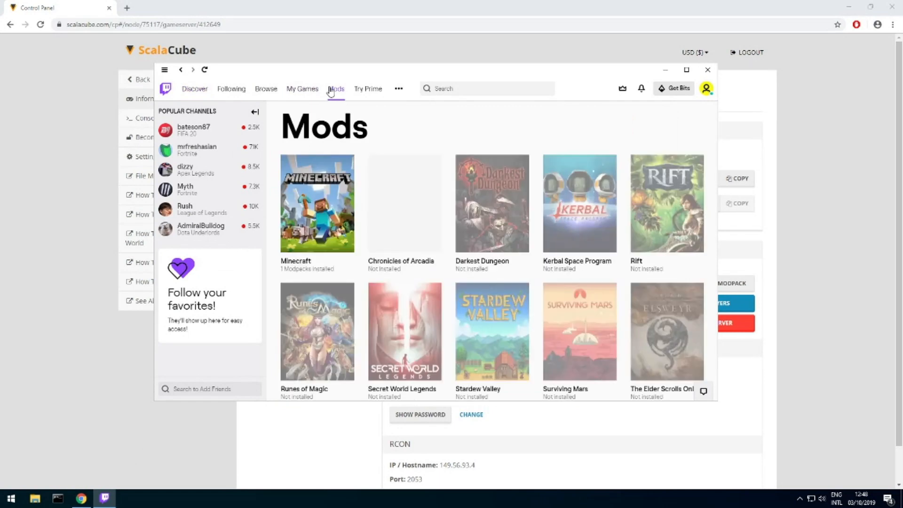
{"action": "left_click", "coordinate": [317, 204]}
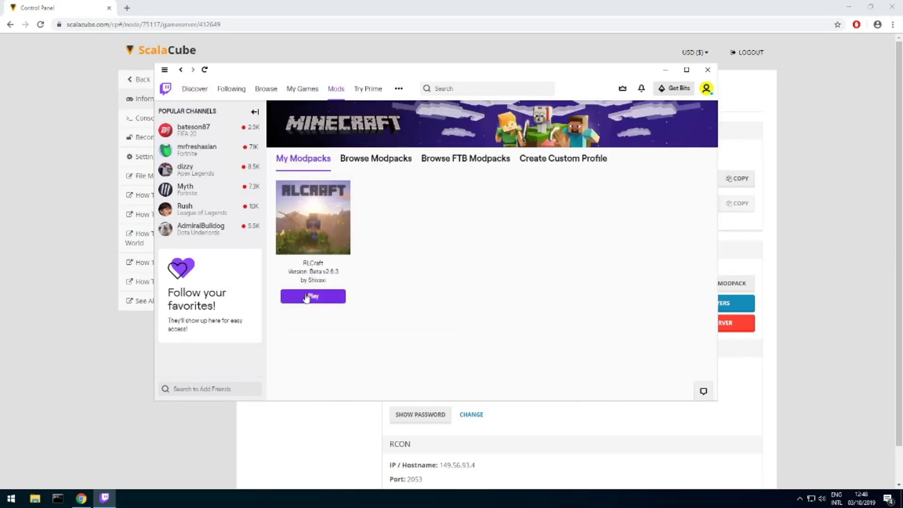
{"action": "left_click", "coordinate": [313, 296]}
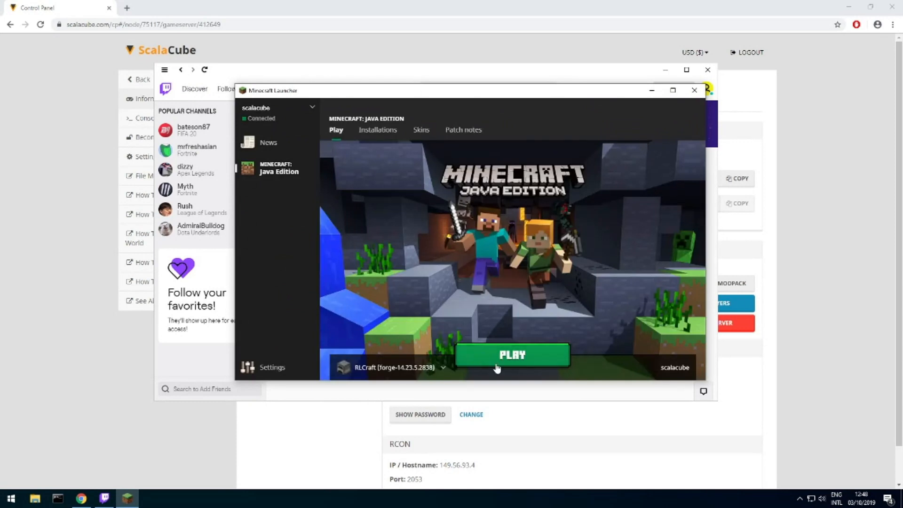
{"action": "left_click", "coordinate": [513, 356]}
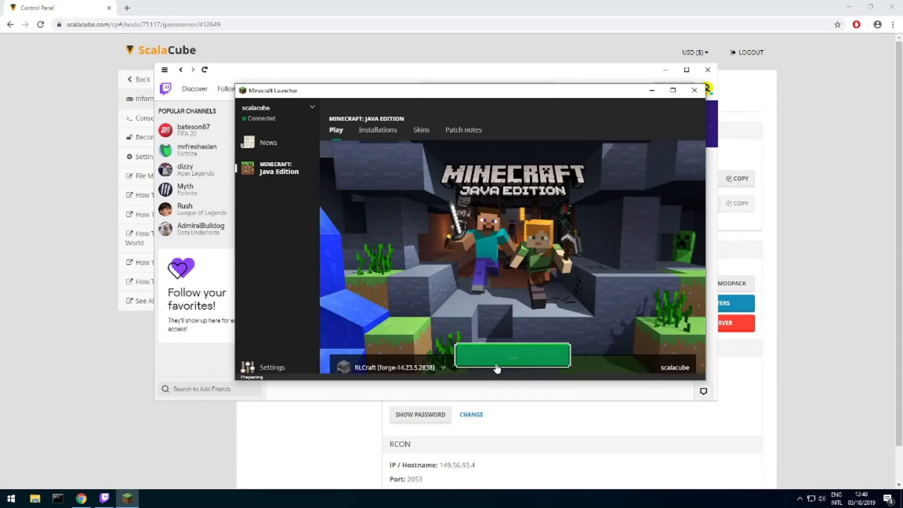
Step: Enter Multiplayer and join the listed Minecraft Server, spawning in the snowy RLCraft world
{"action": "left_click", "coordinate": [513, 356]}
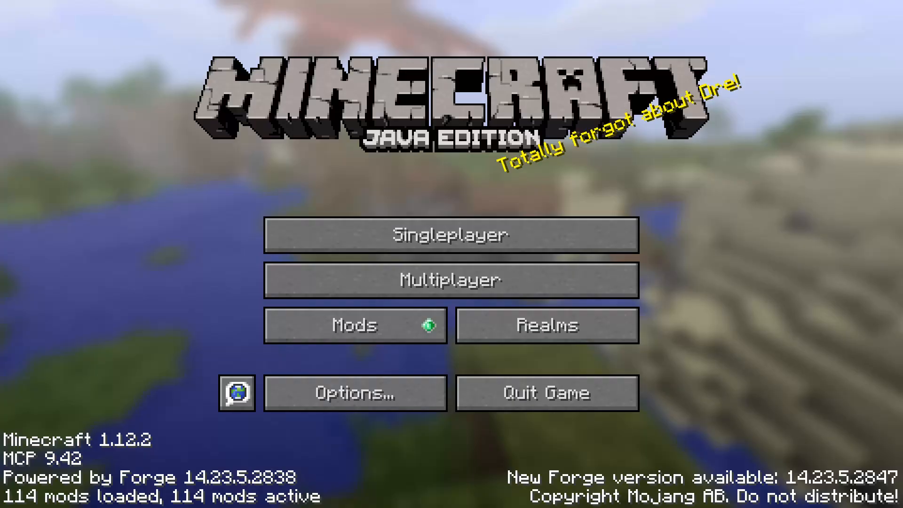
{"action": "left_click", "coordinate": [452, 280]}
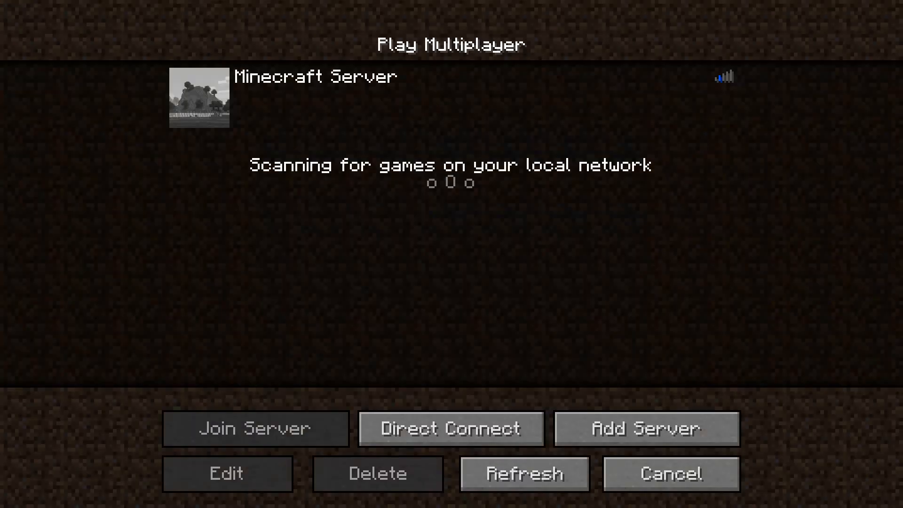
{"action": "left_click", "coordinate": [256, 429]}
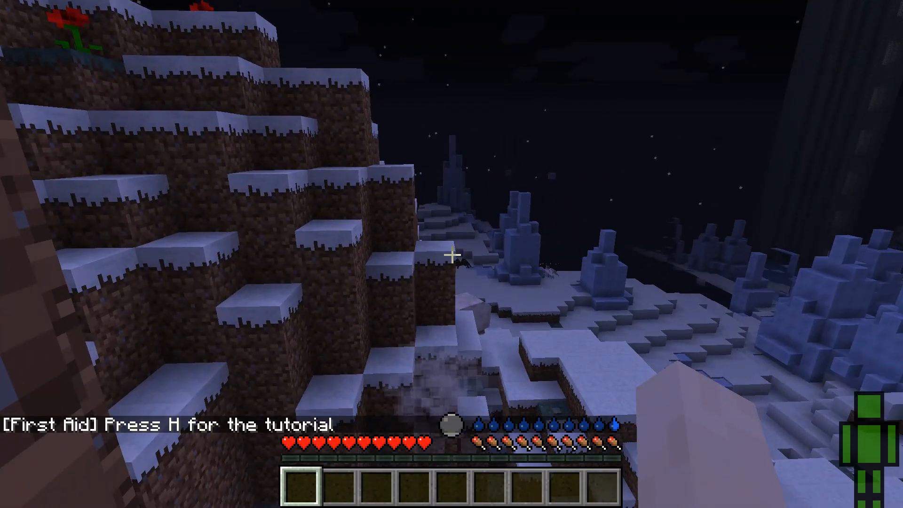
{"action": "mouse_move", "coordinate": [453, 254]}
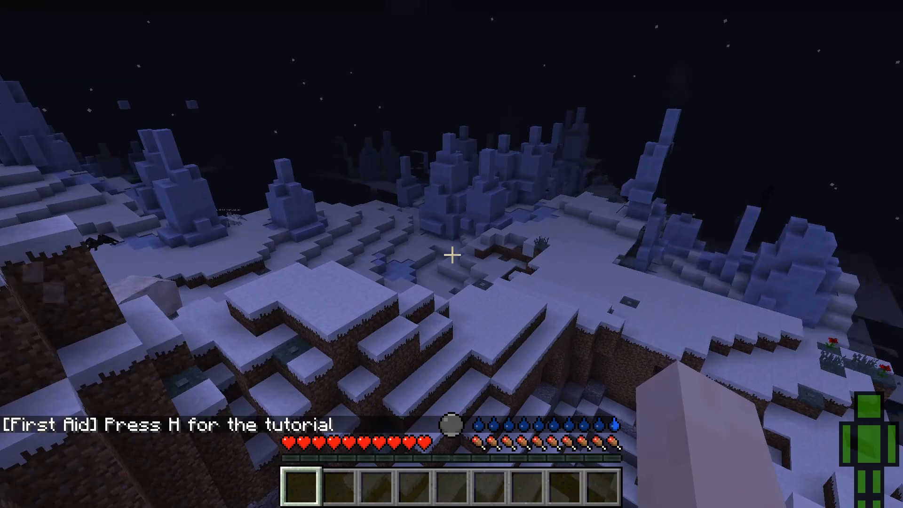